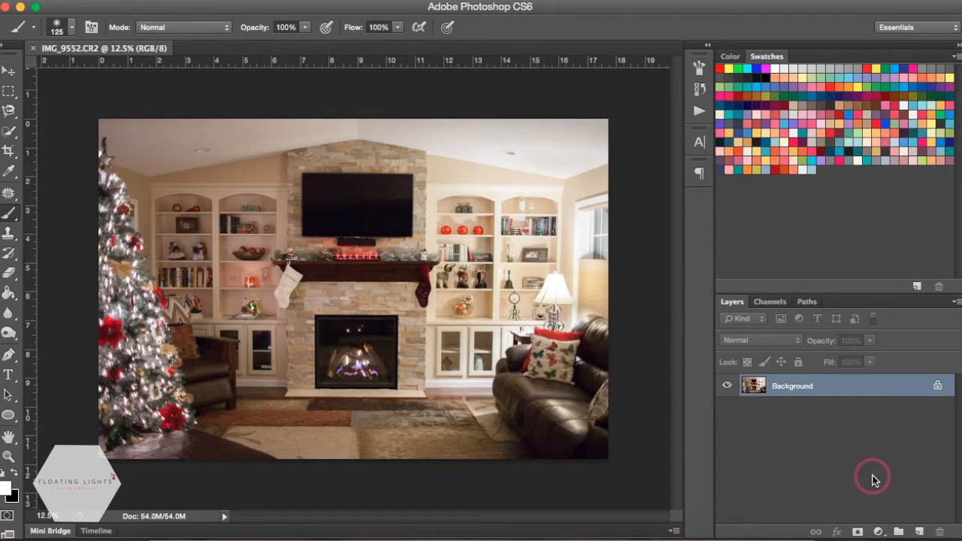
- Add a new empty layer above the photo and test a brush stroke across the upper wall
click(919, 532)
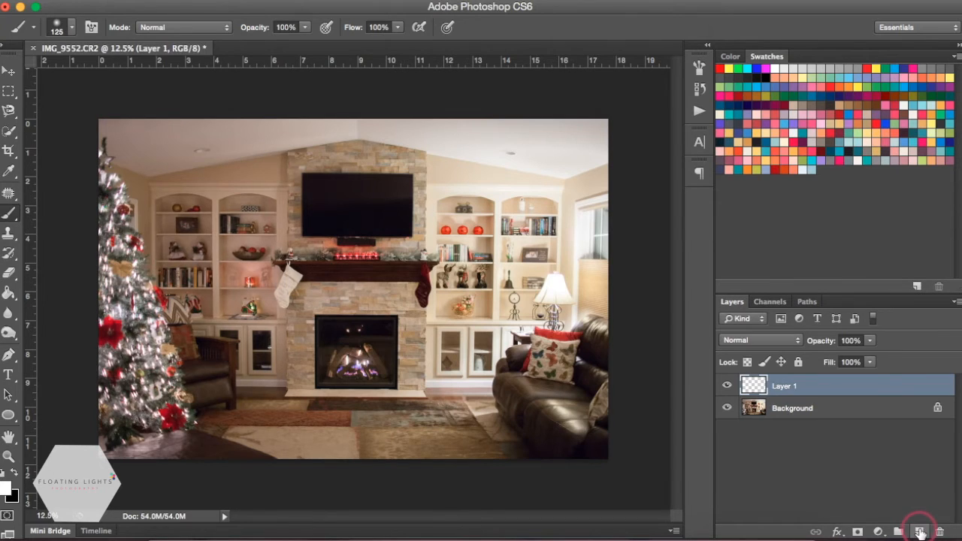
mouse_move(179, 292)
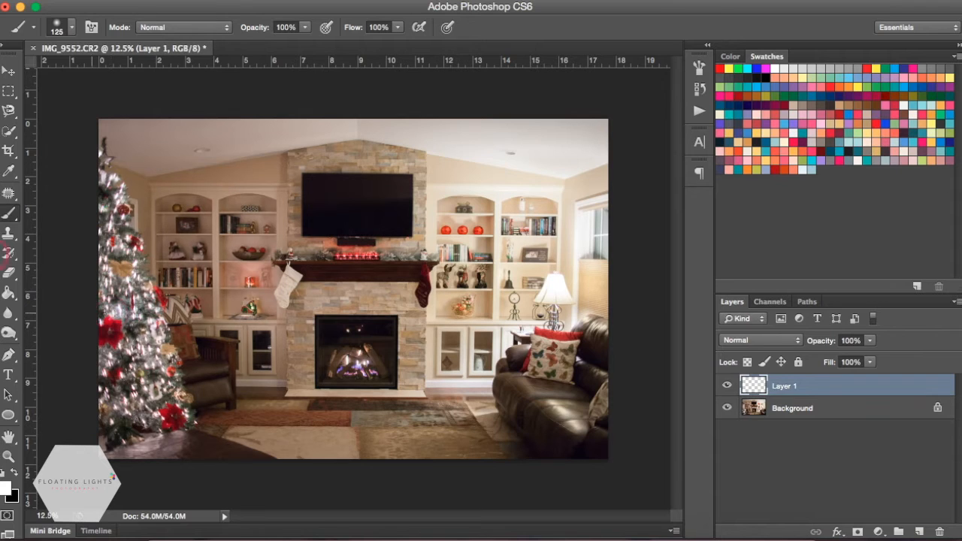
mouse_move(10, 214)
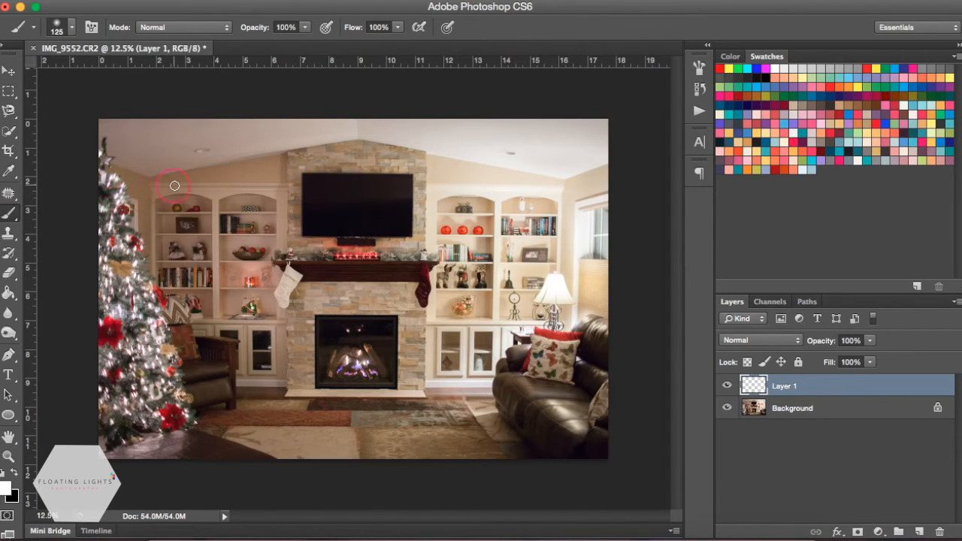
mouse_move(160, 197)
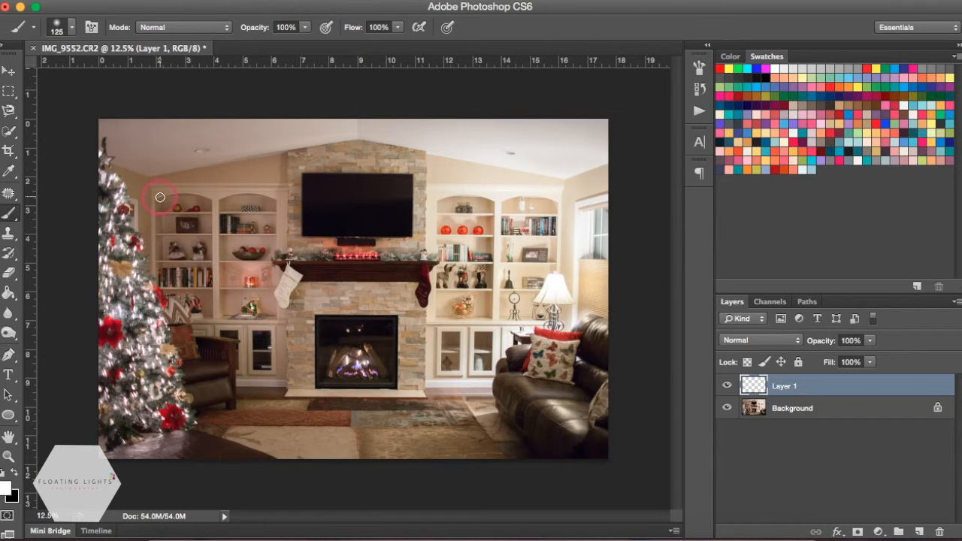
mouse_move(154, 177)
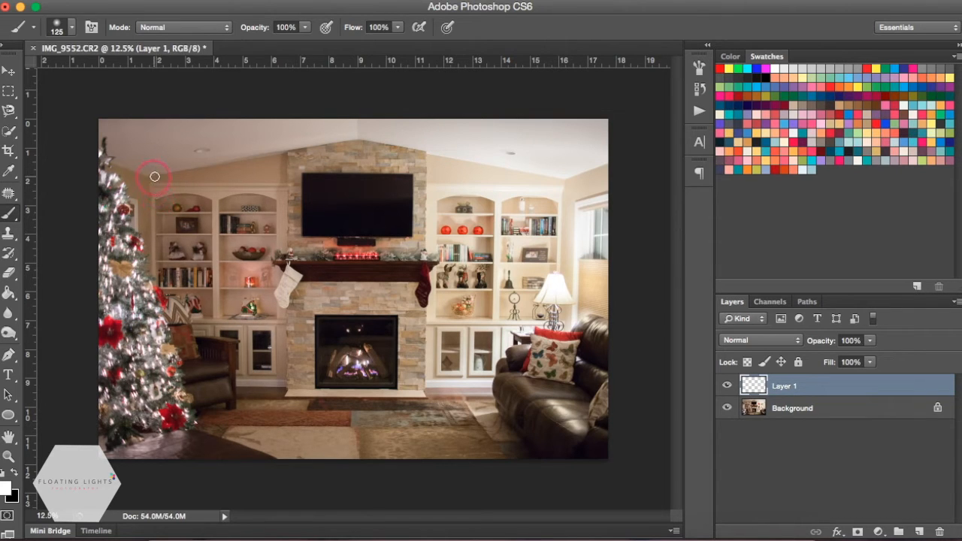
mouse_move(364, 138)
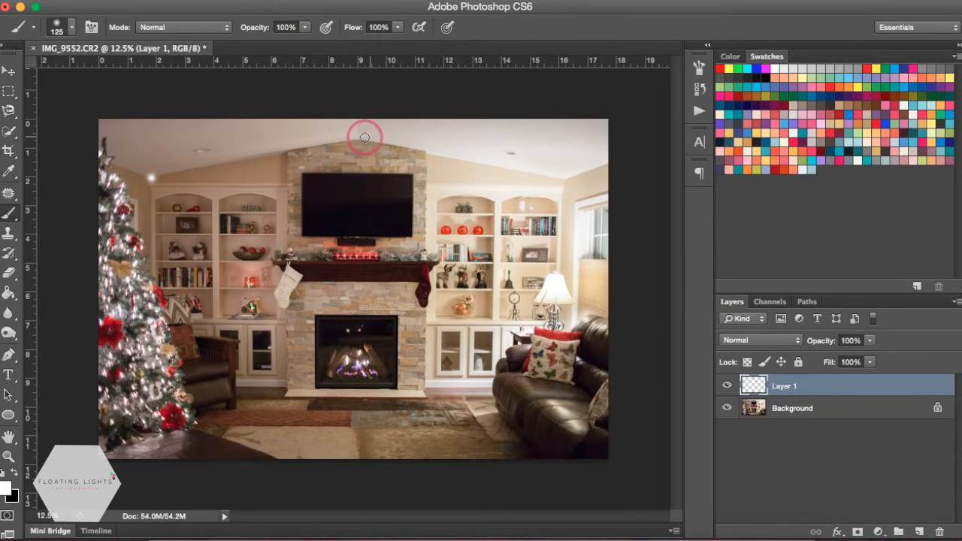
drag(151, 176, 359, 140)
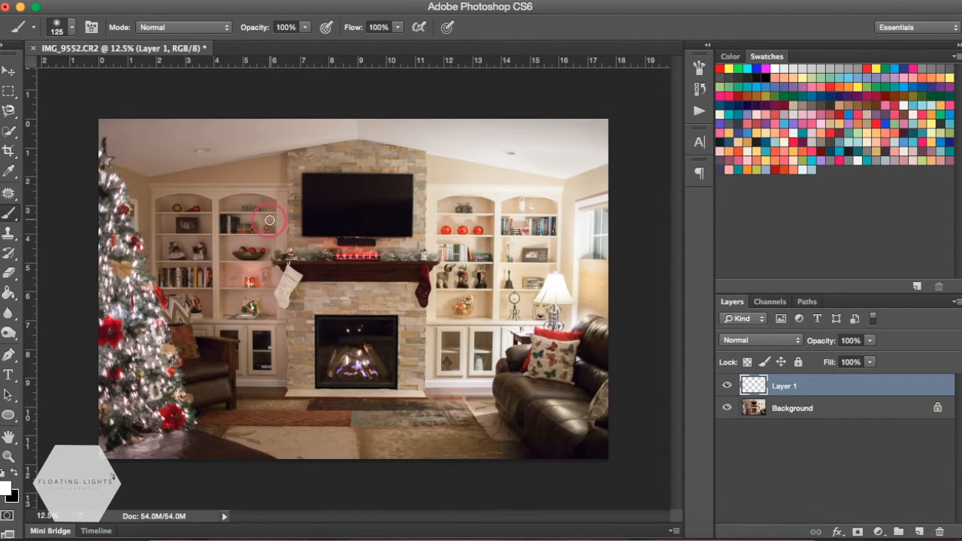
- Paint a straight white brush line across the shelves on the new layer
drag(269, 221, 25, 252)
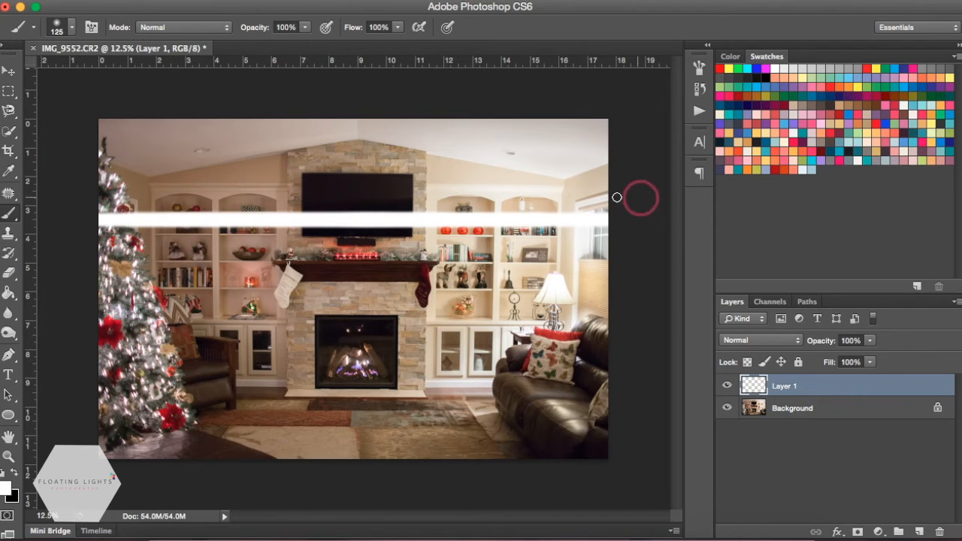
mouse_move(642, 239)
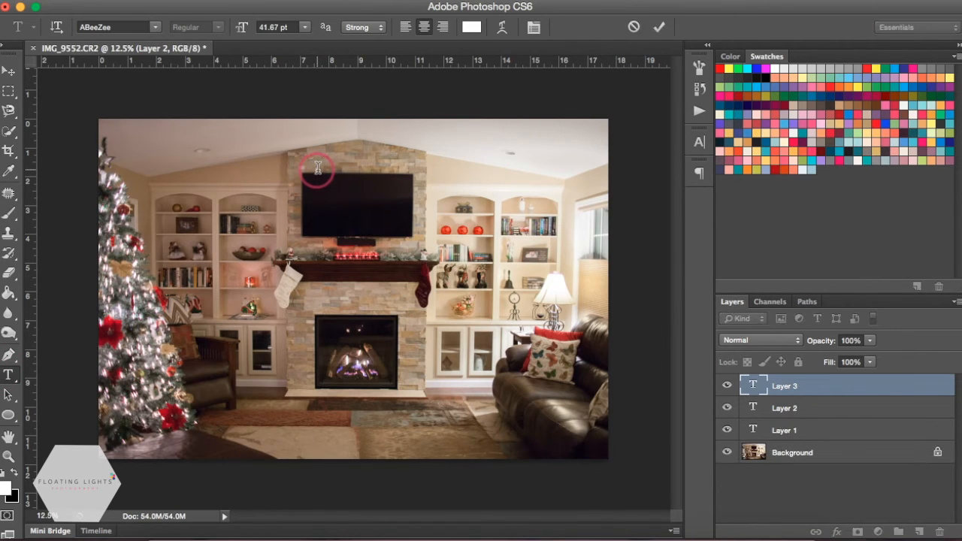
- Type 'HELLO THERE' above the TV and commit the text
text(HELLO T)
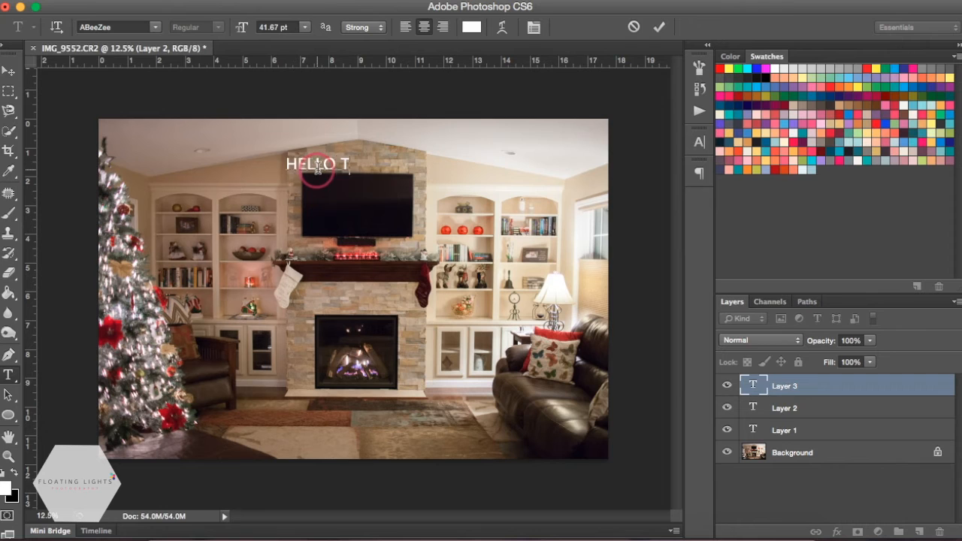
click(659, 27)
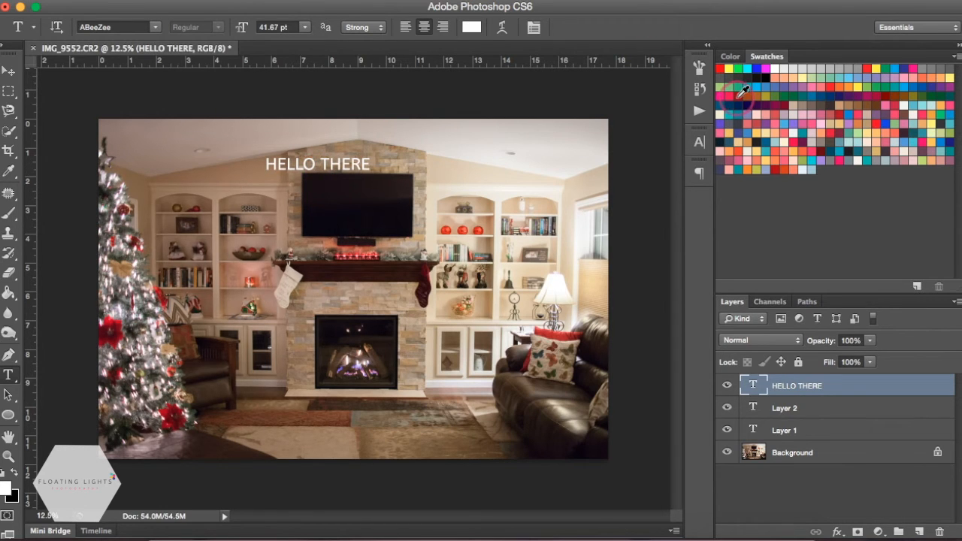
mouse_move(740, 91)
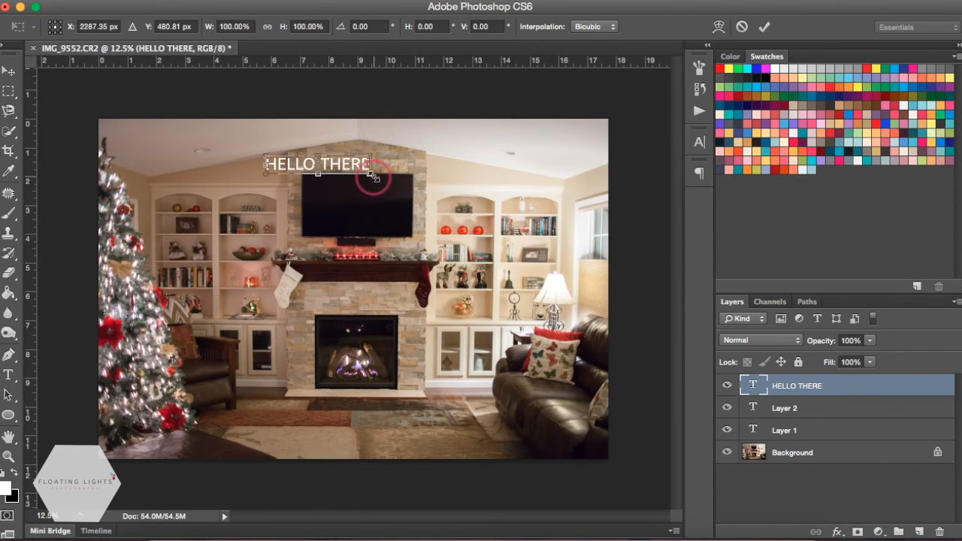
- Transform the HELLO THERE text, stretching it unevenly, then scaling it up proportionally
drag(374, 179, 442, 242)
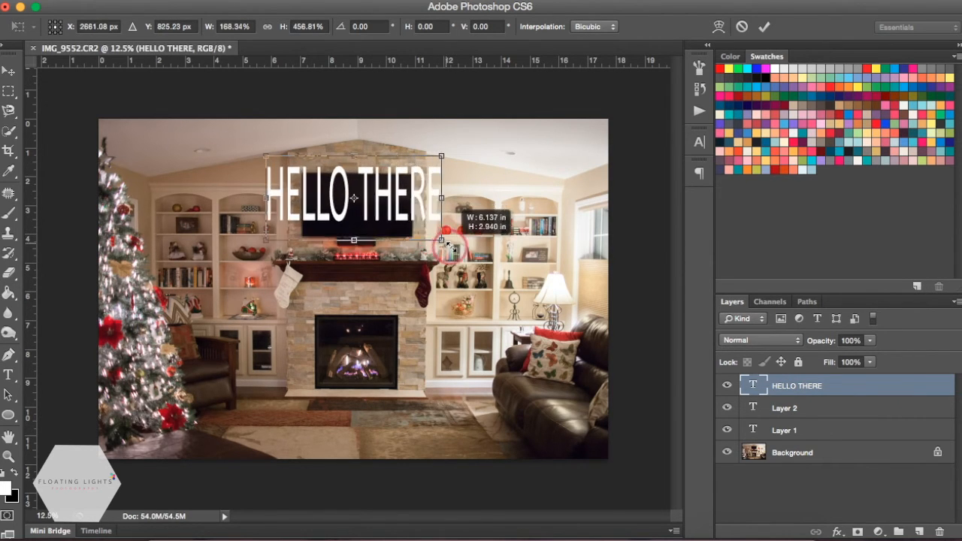
drag(441, 240, 570, 252)
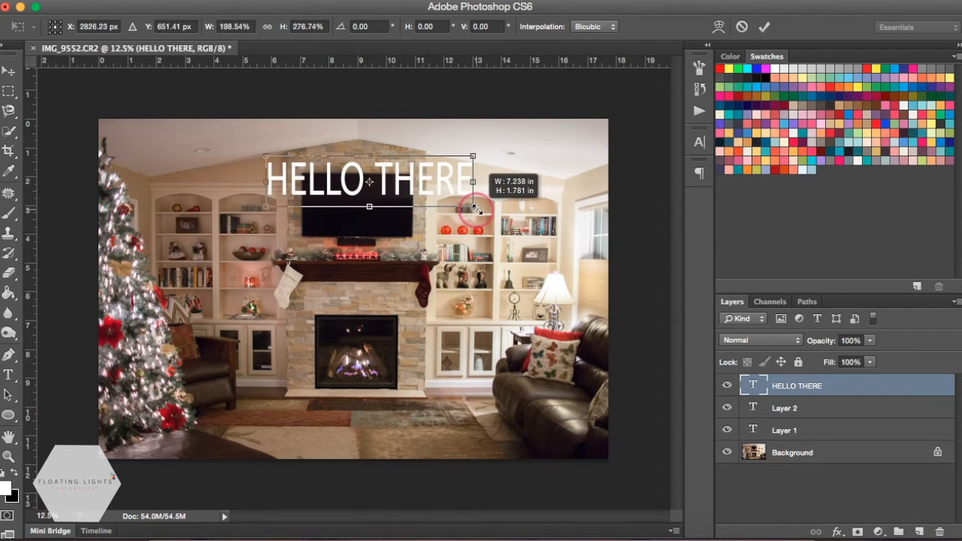
drag(473, 209, 479, 202)
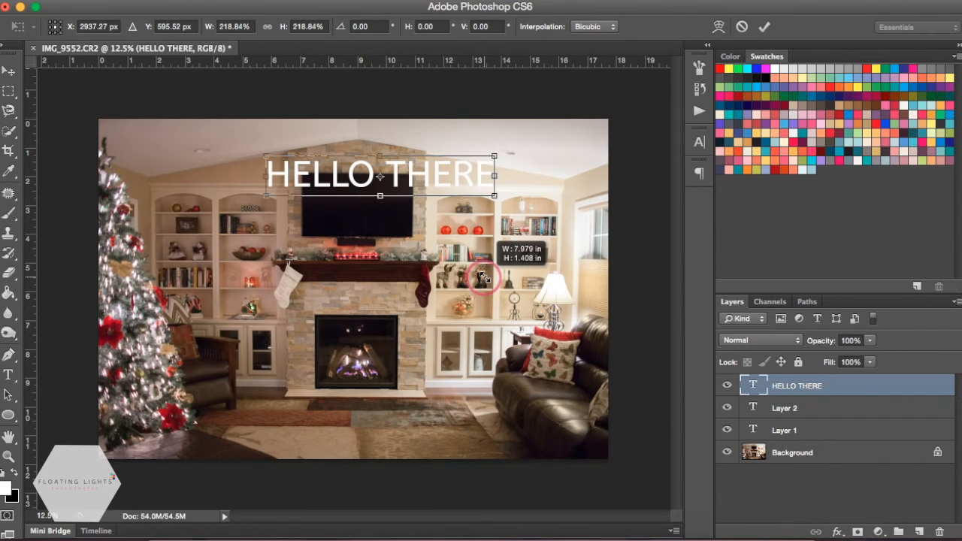
drag(481, 275, 526, 308)
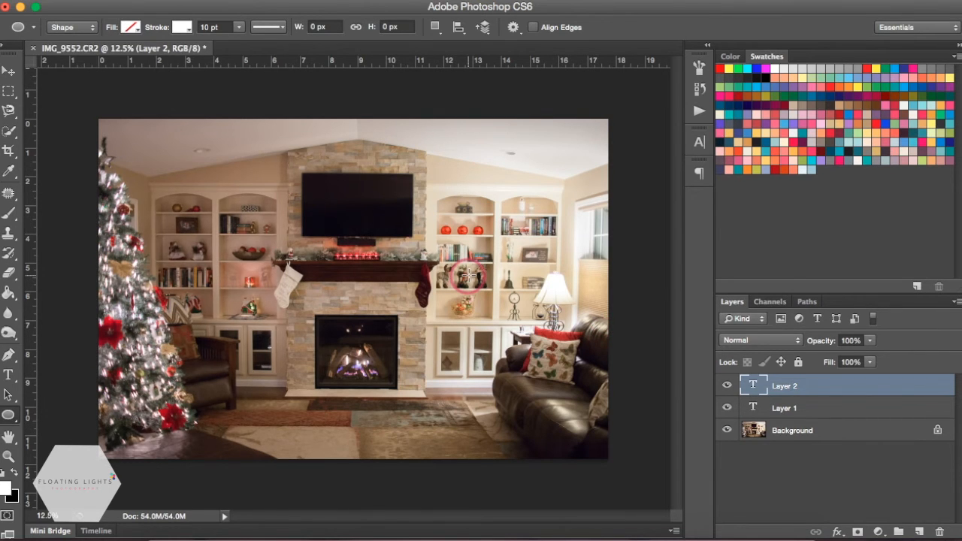
- Drag rectangle outlines over the fireplace wall, constraining one to a perfect square
click(10, 415)
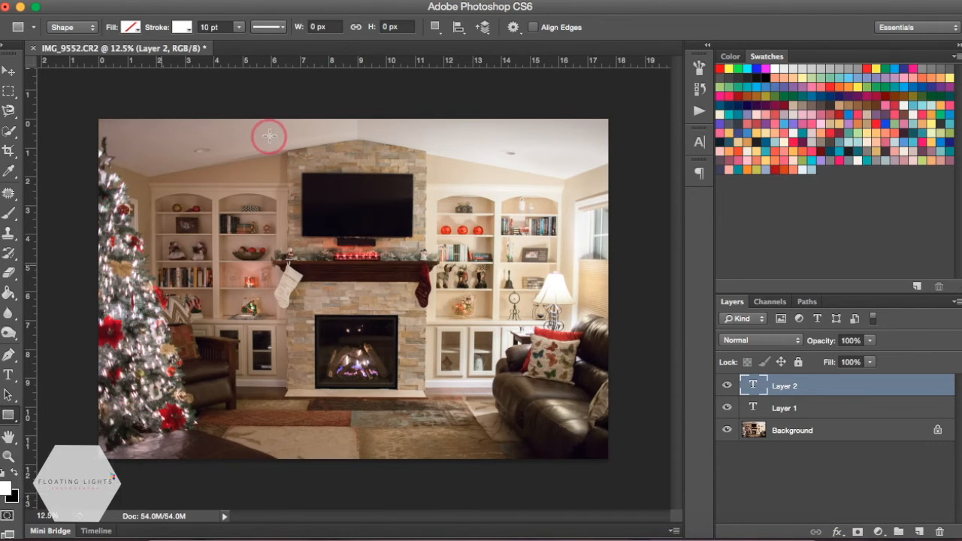
drag(269, 136, 312, 301)
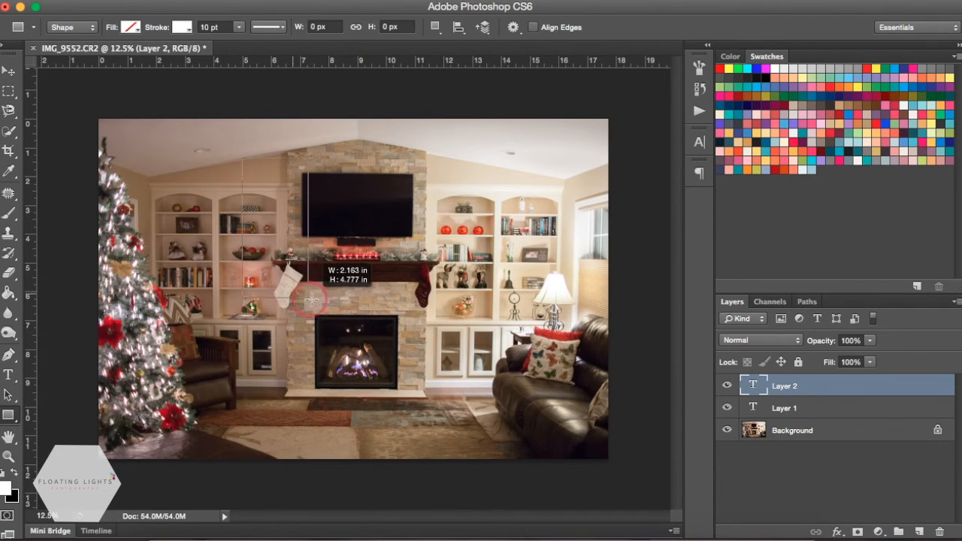
drag(312, 300, 428, 275)
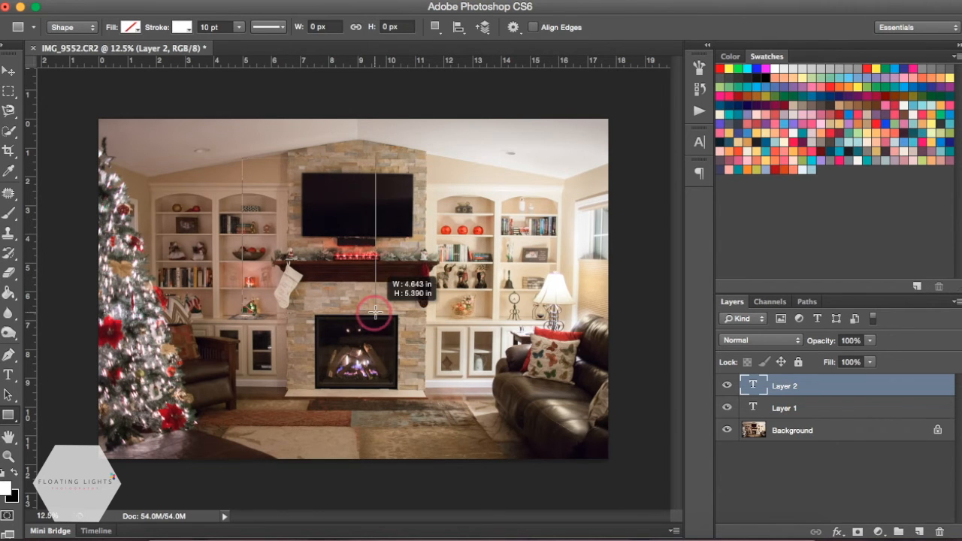
drag(376, 312, 421, 316)
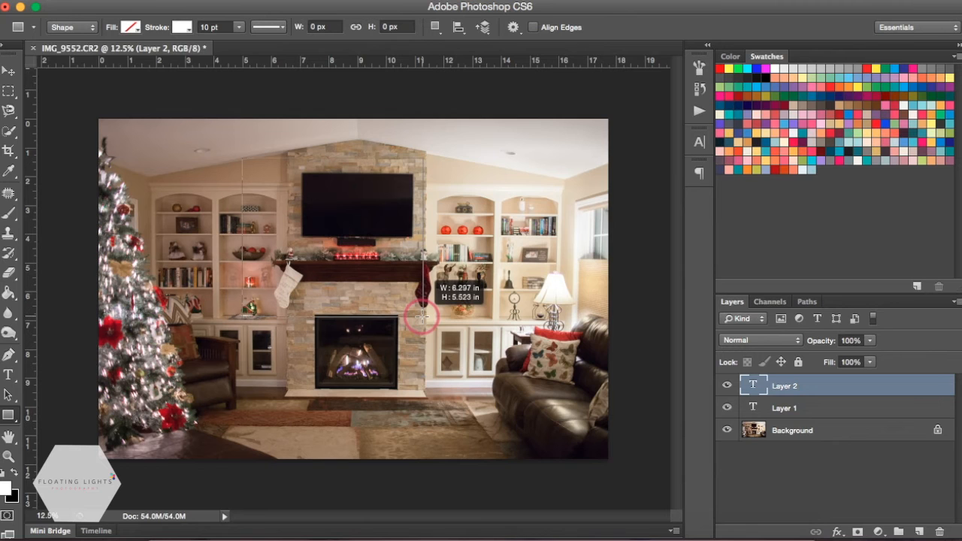
drag(421, 316, 395, 297)
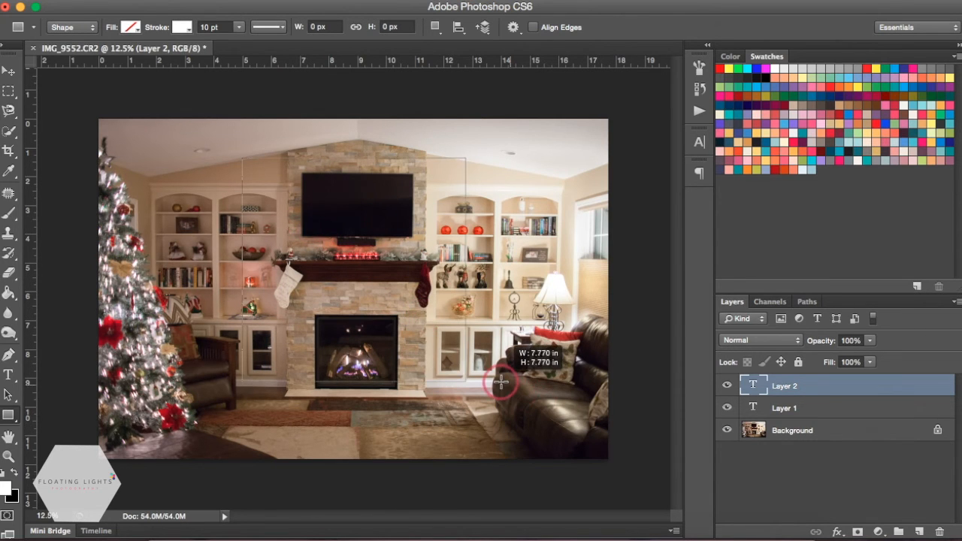
drag(243, 161, 465, 385)
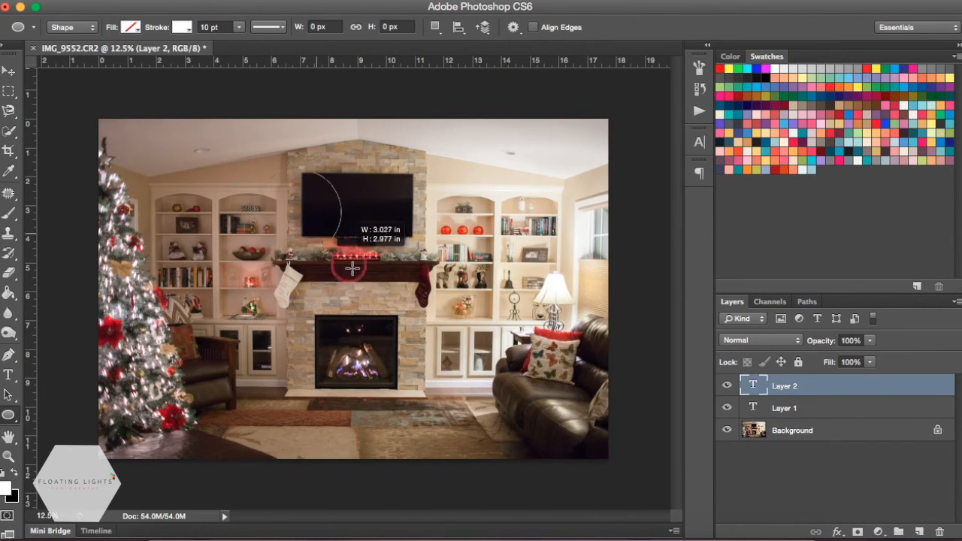
- Drag an uneven oval over the fireplace, then a perfect circle above the mantel
drag(352, 268, 446, 384)
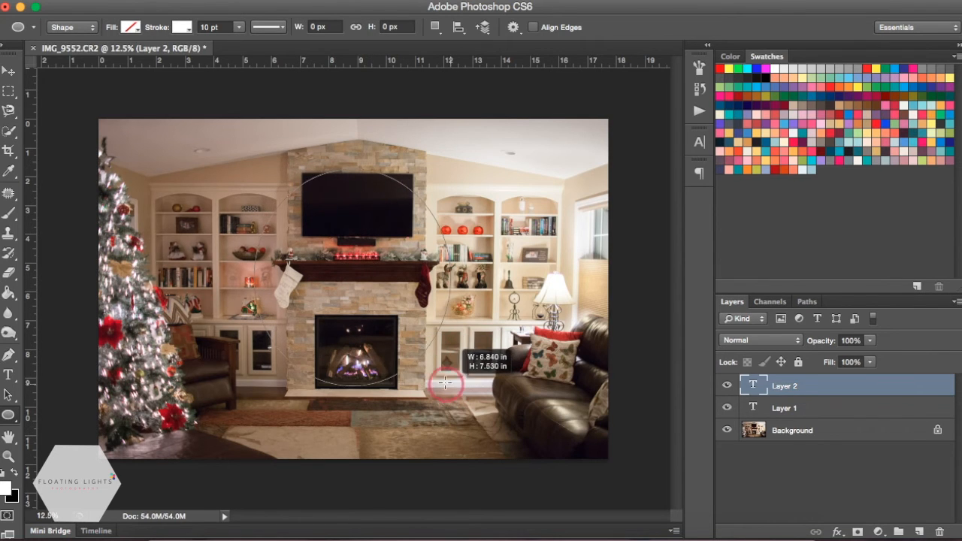
drag(446, 383, 353, 252)
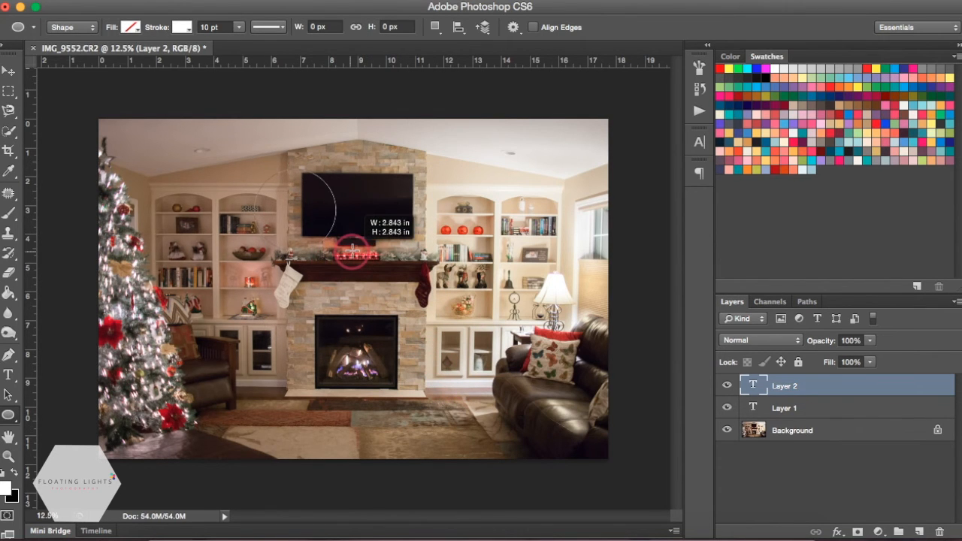
drag(352, 252, 567, 403)
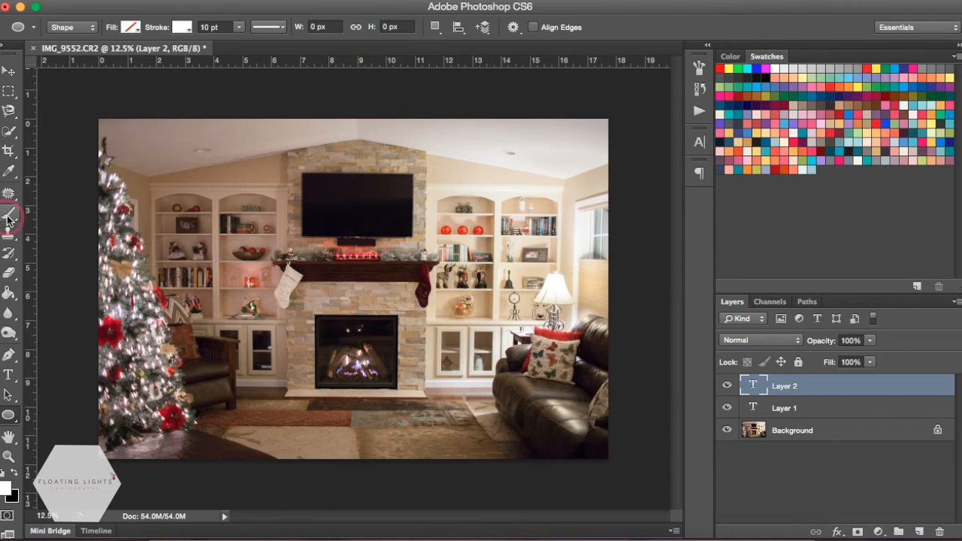
mouse_move(9, 222)
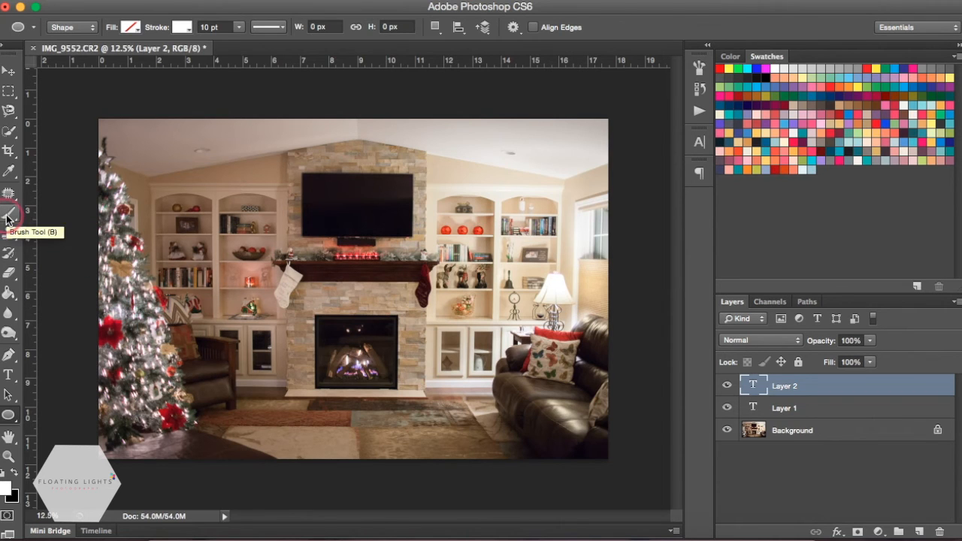
- Switch from shapes to the Brush tool, then to the Pencil tool
click(9, 220)
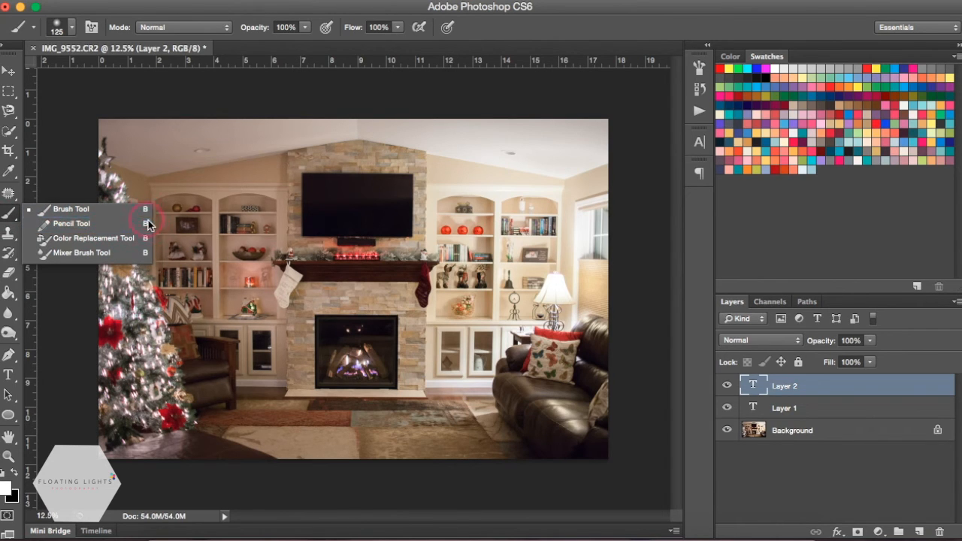
mouse_move(72, 223)
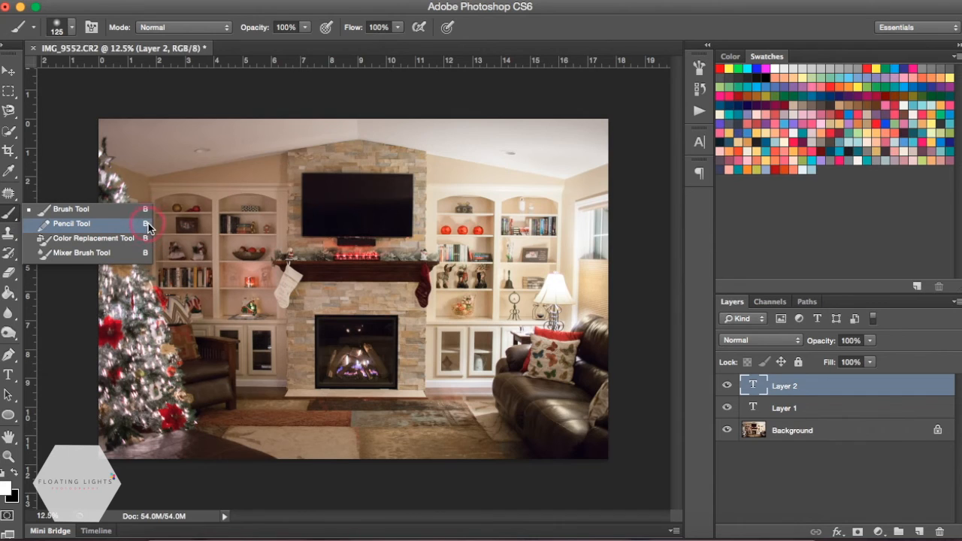
click(71, 224)
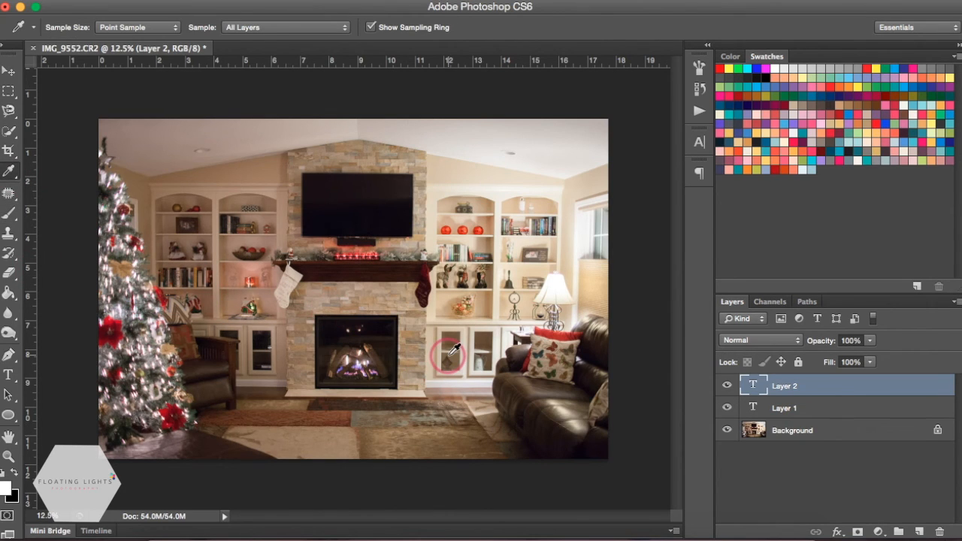
mouse_move(519, 402)
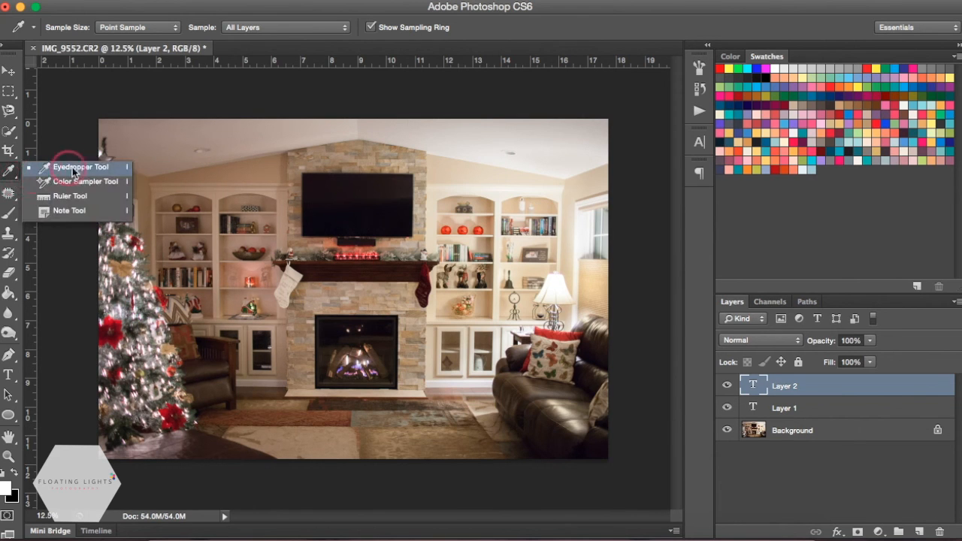
mouse_move(113, 196)
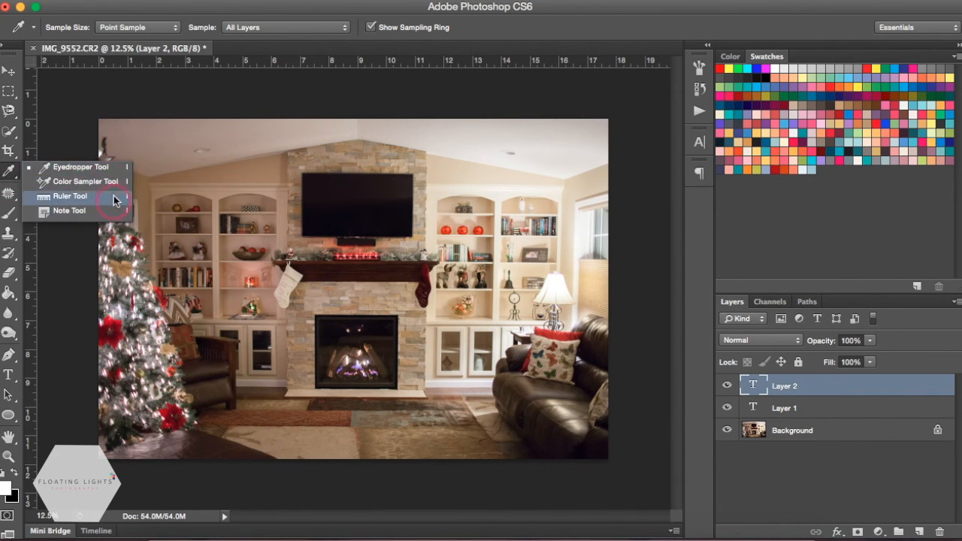